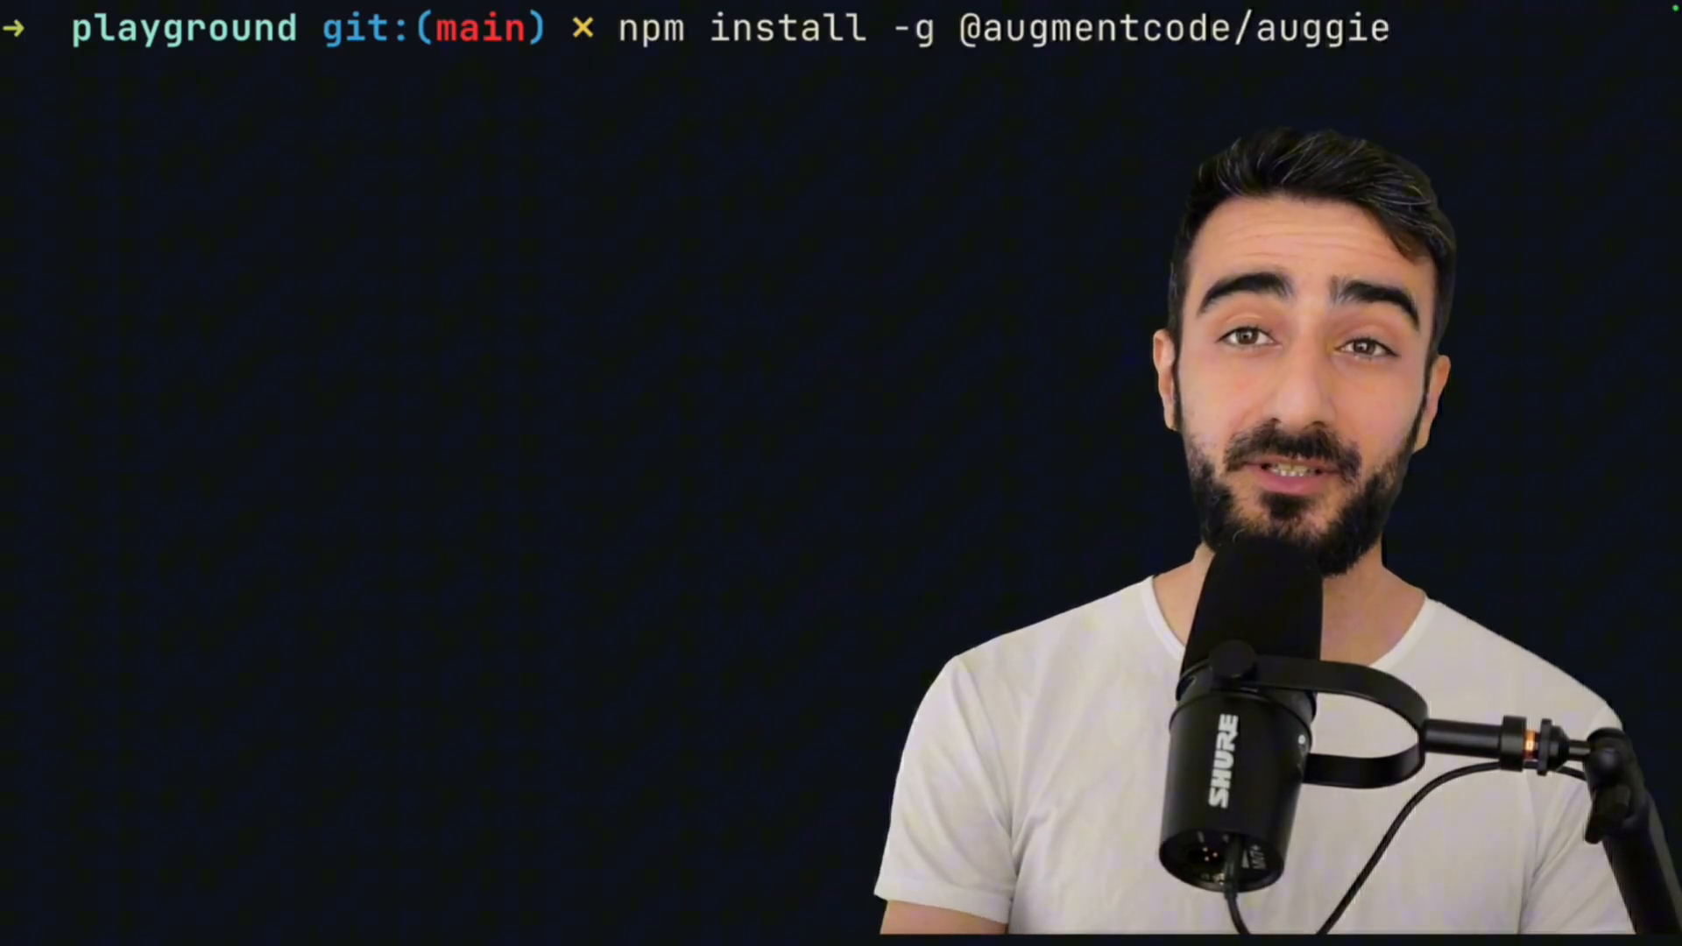
Step: Install Auggie globally, review the auggie --help options and commands, and enter auggie --login at the prompt
type("--upgrade")
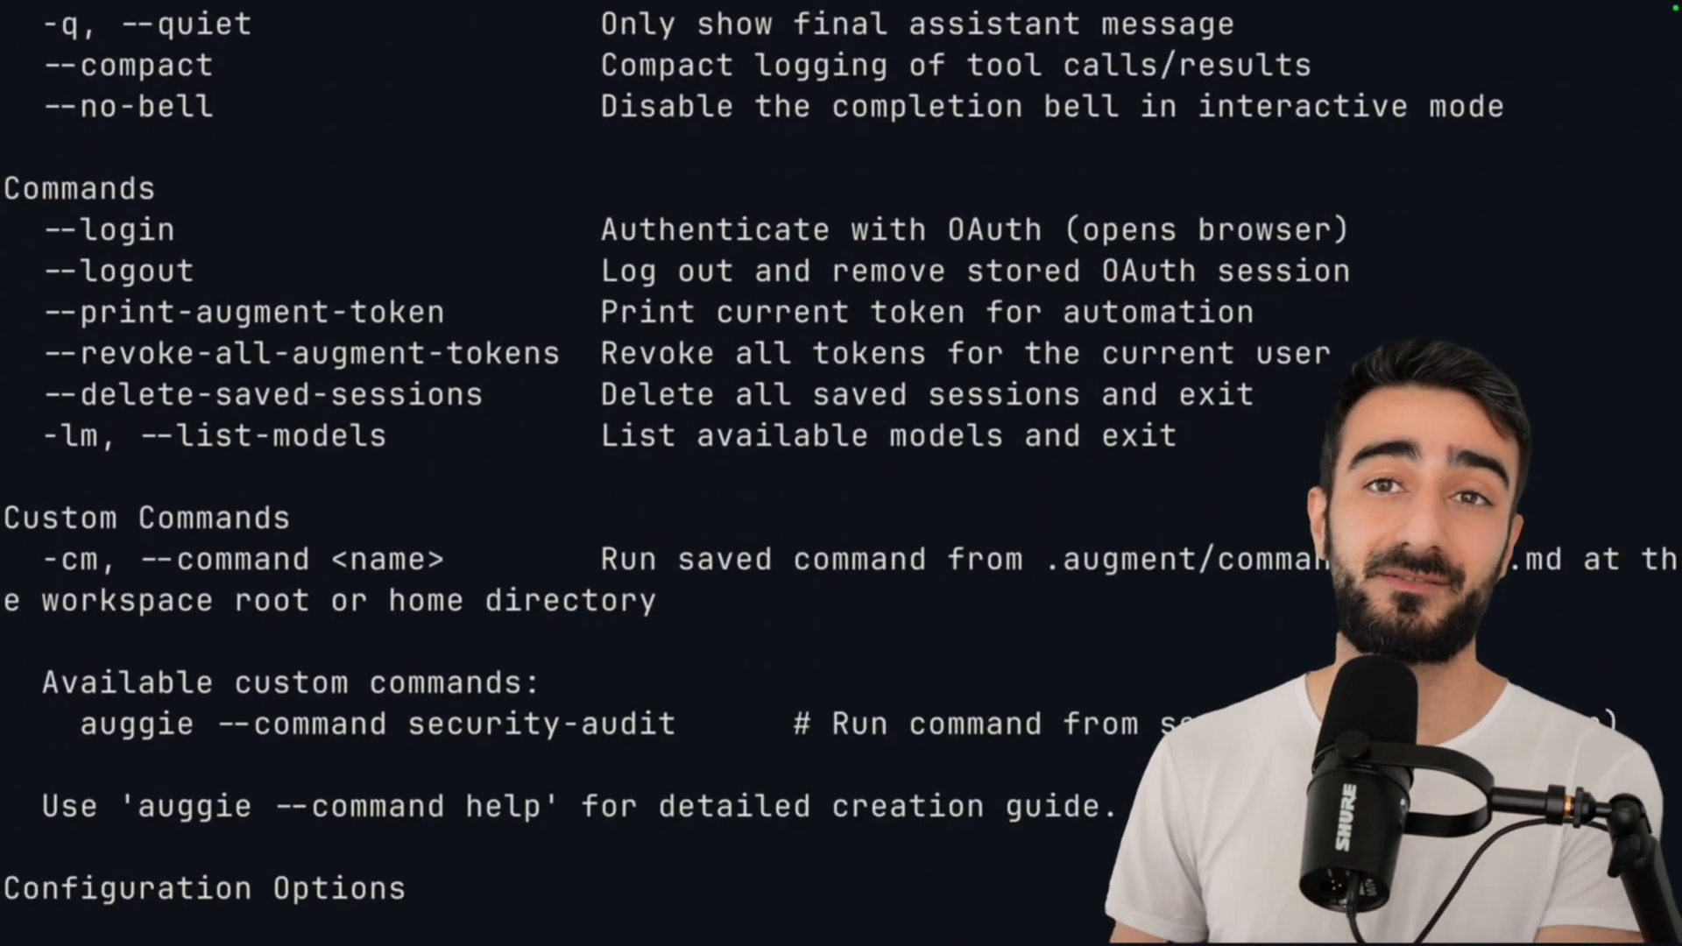
scroll("down", 3)
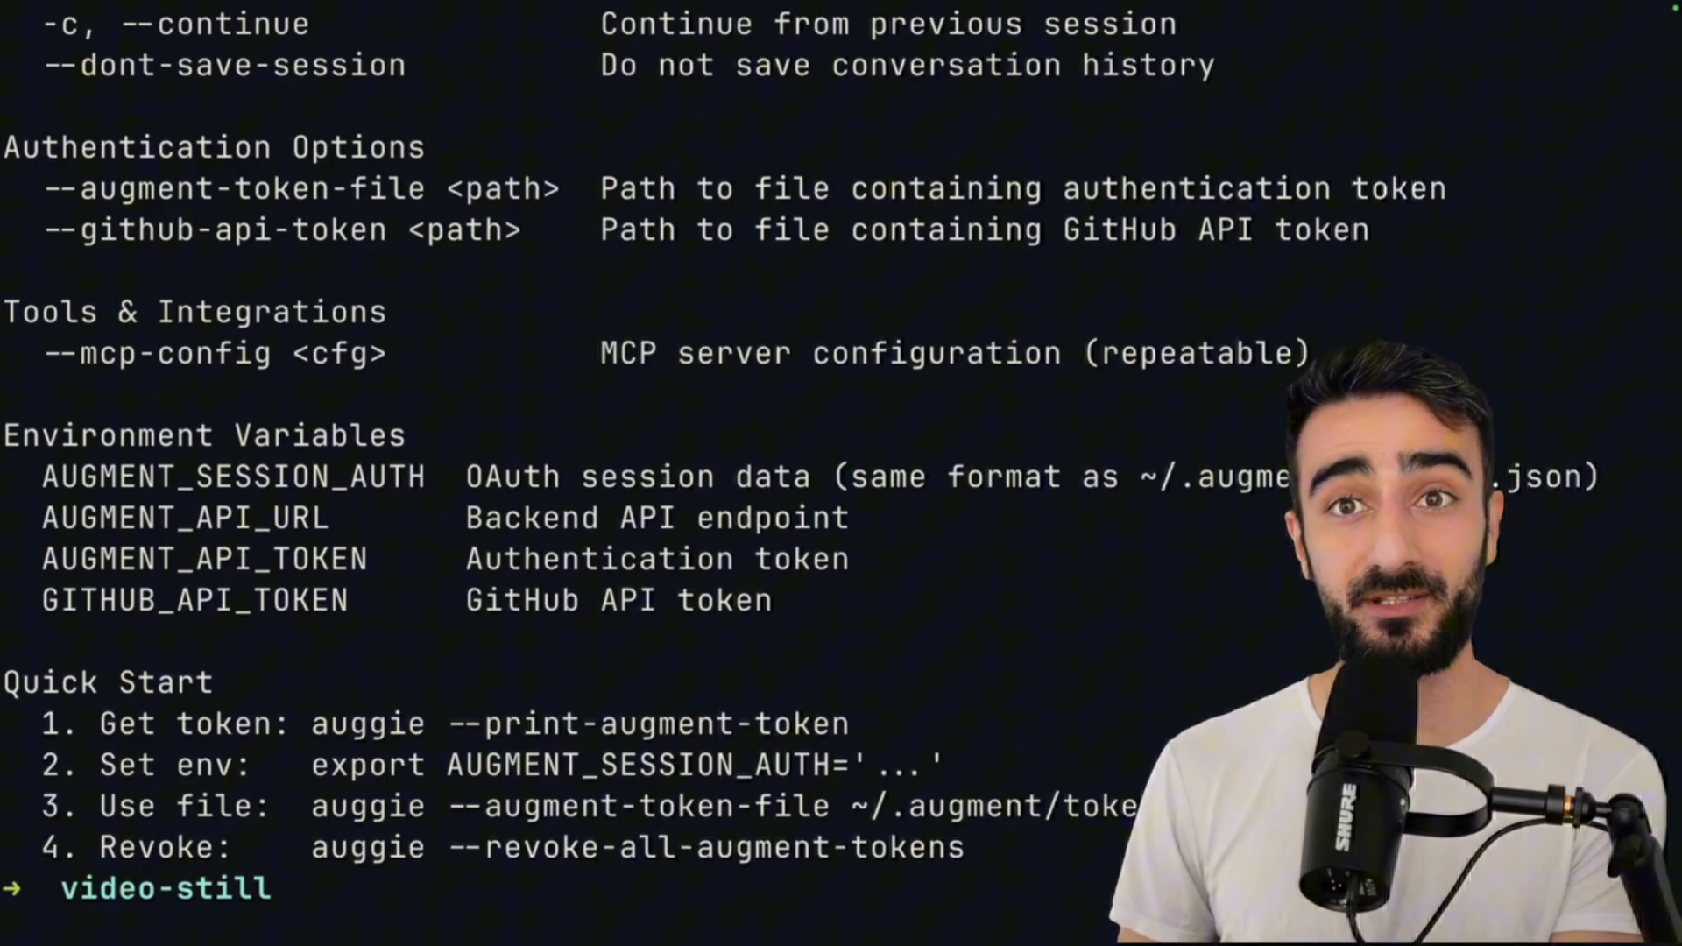
type("auggie --login")
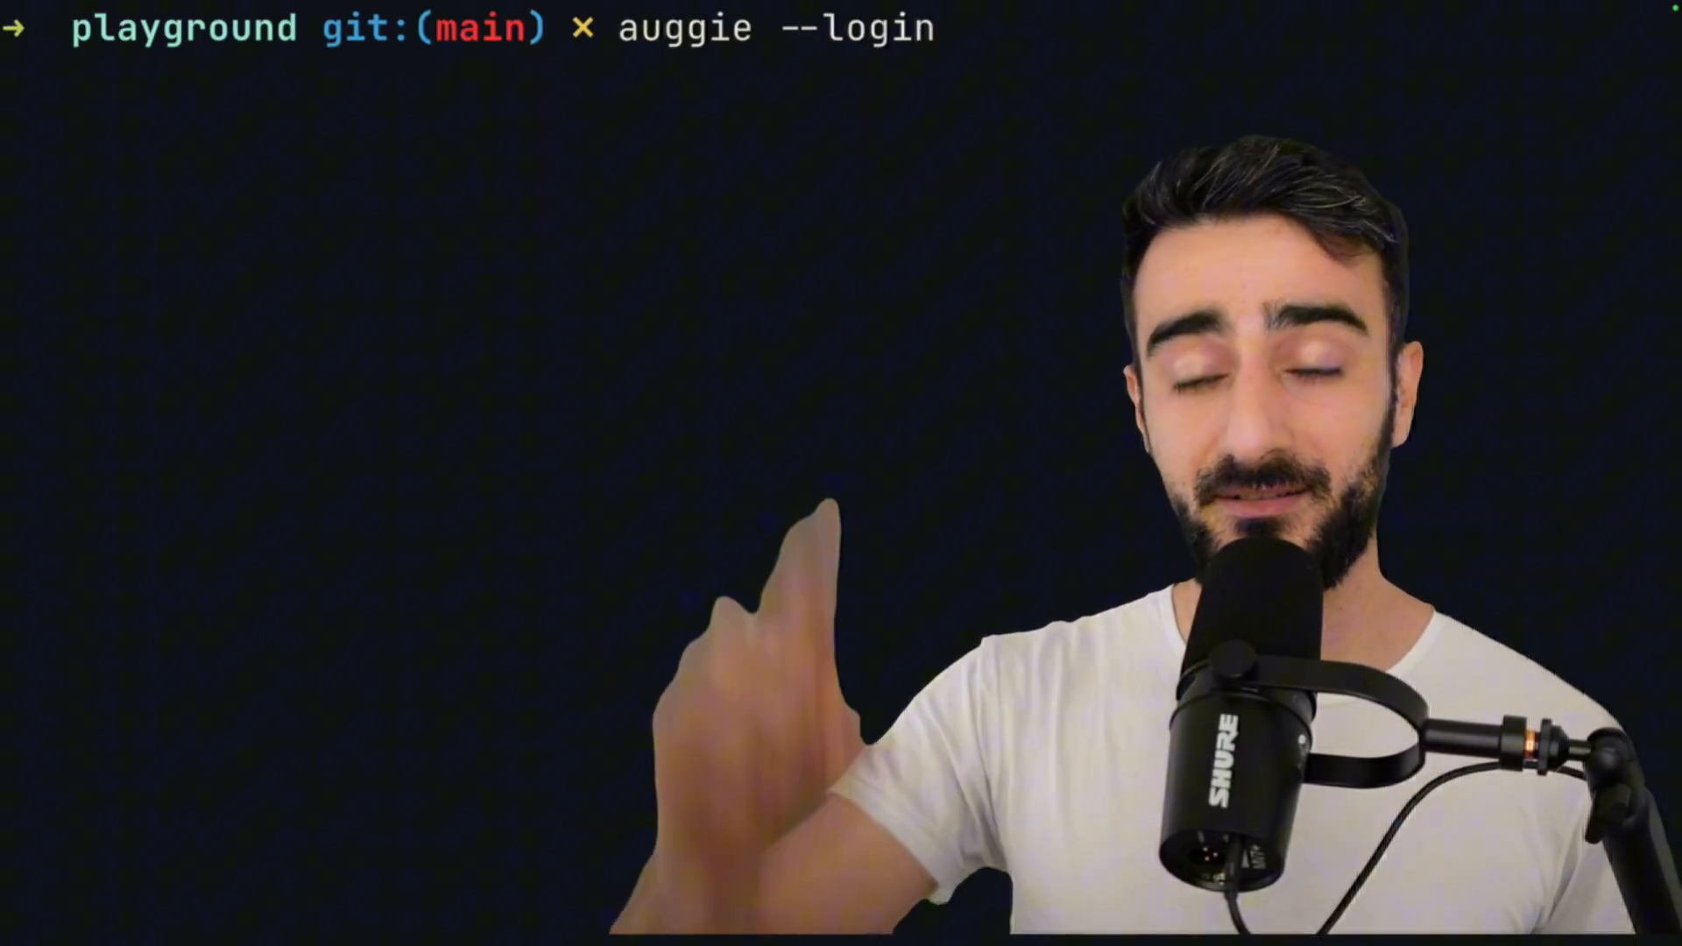
Step: Run the login, then prepare auggie -w . to start Auggie in the video-still workspace
key("Enter")
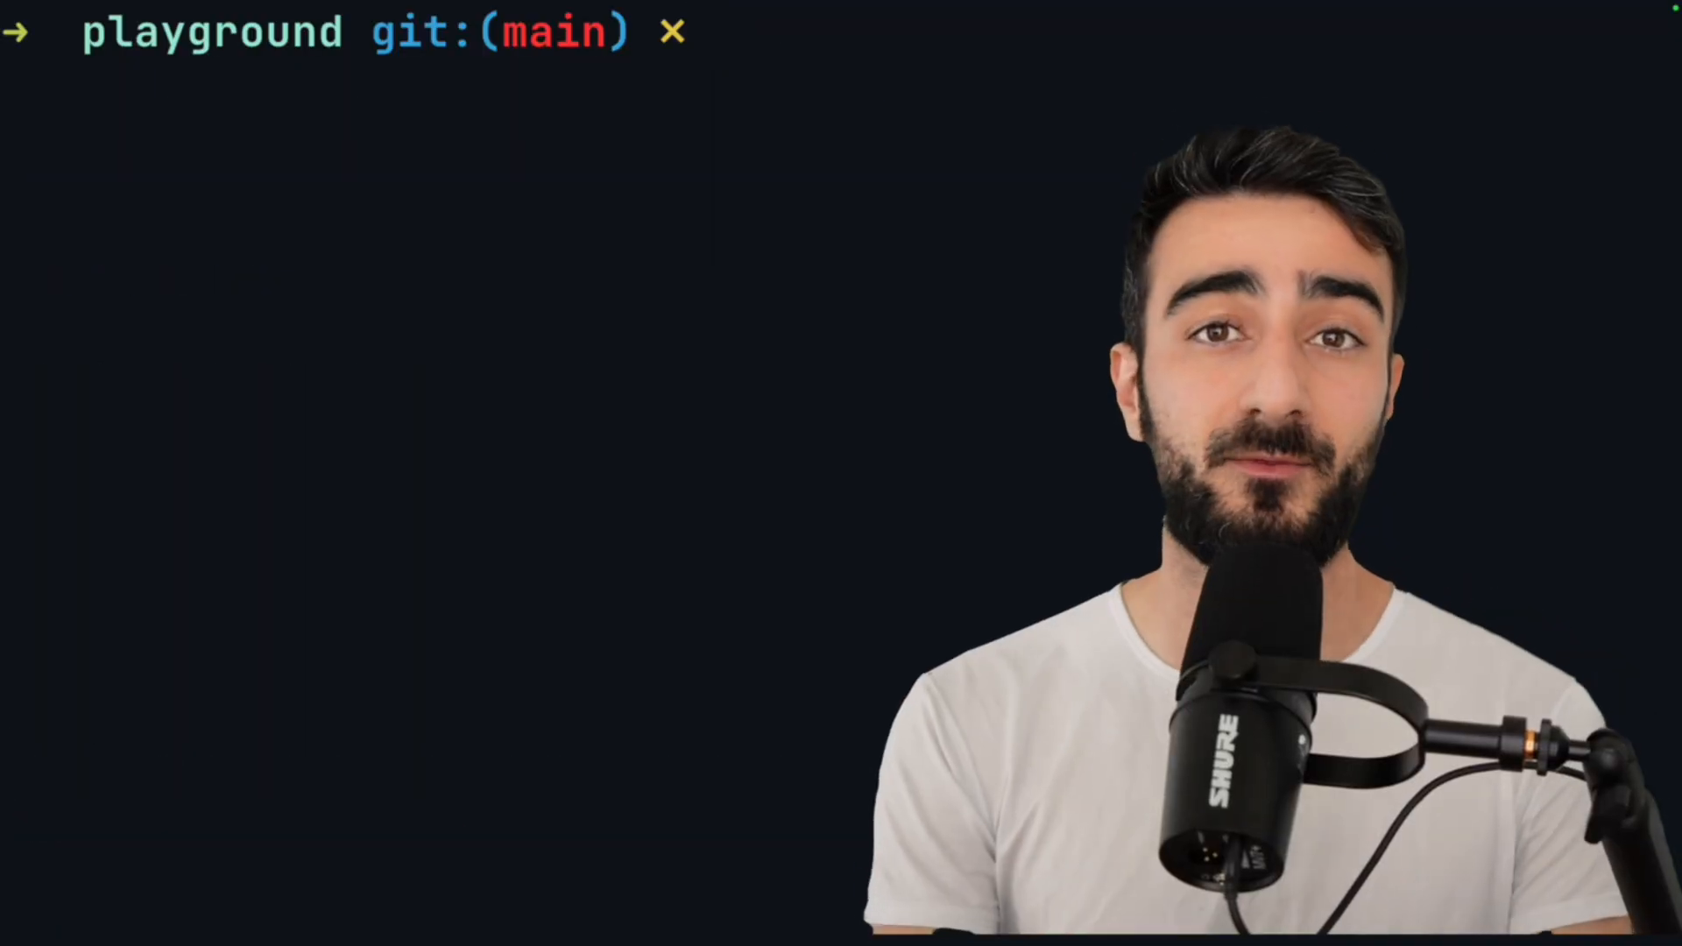
type("auggie")
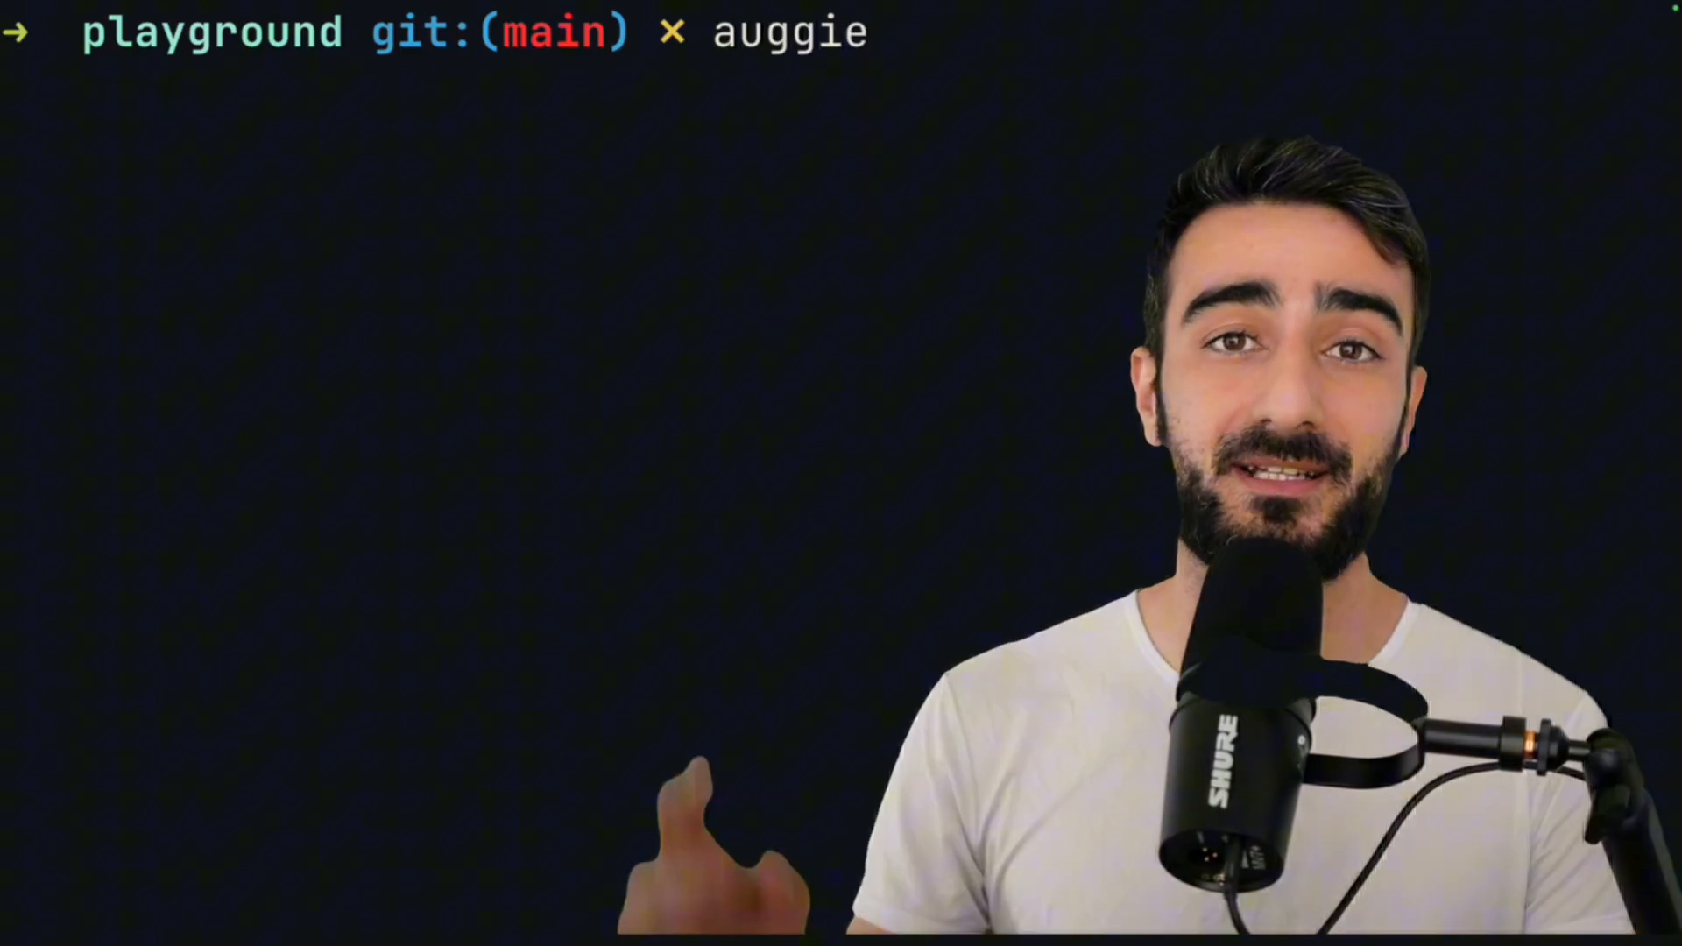
type("-w .")
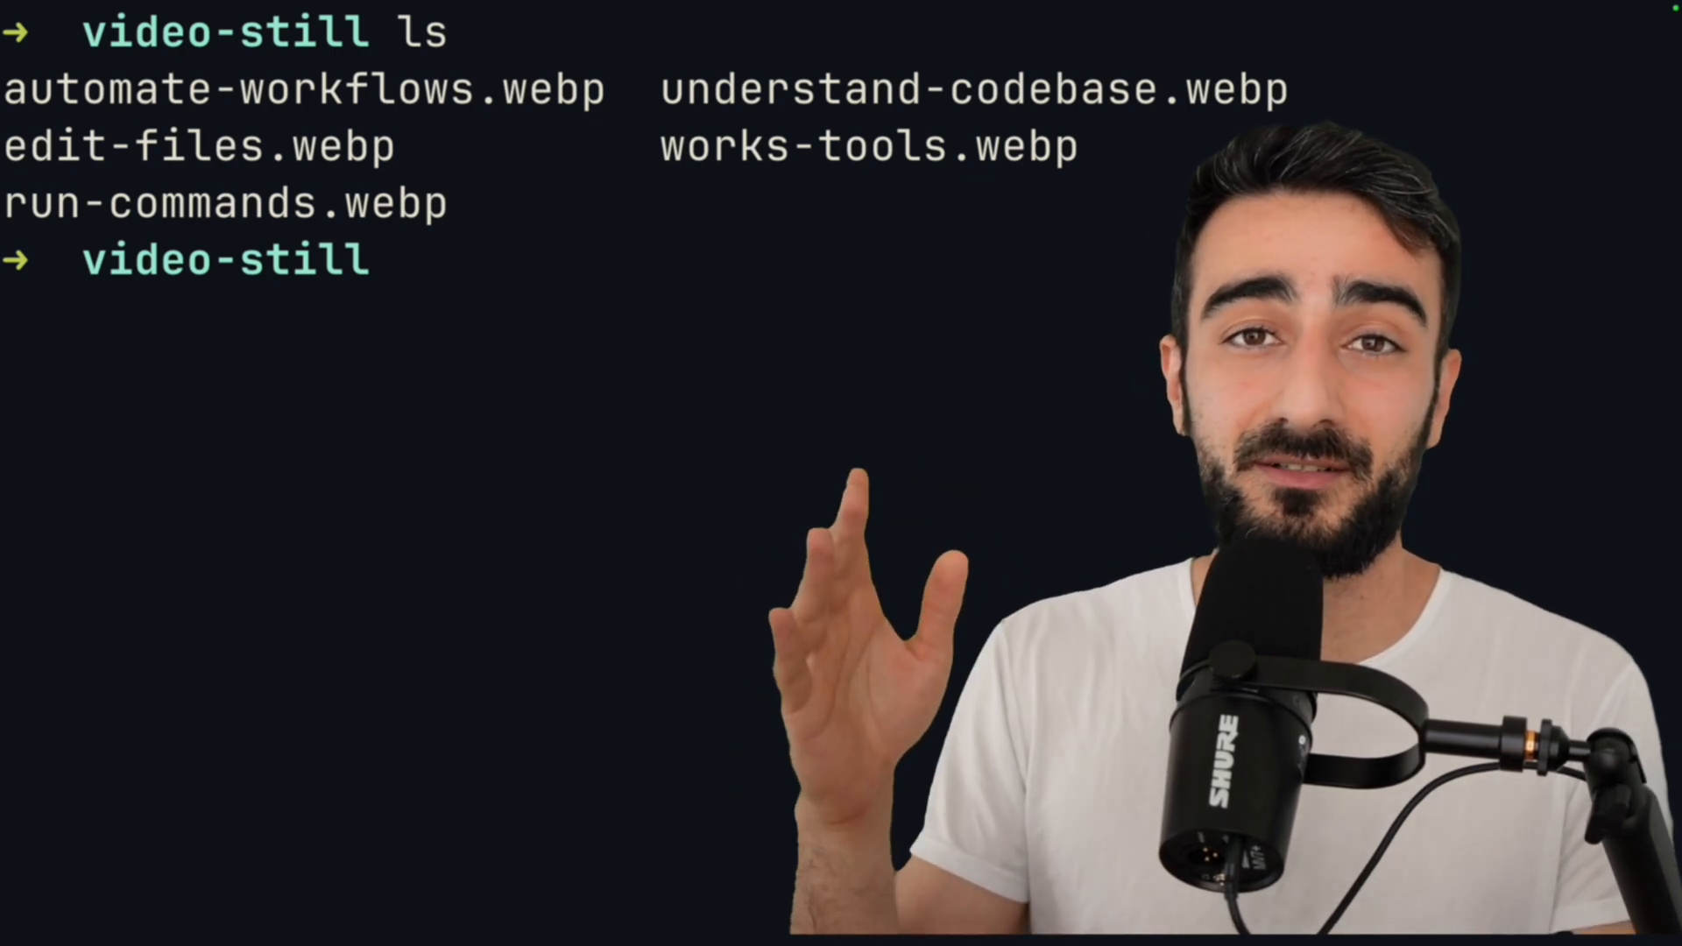
Step: Launch Auggie in the workspace and submit the request to convert all the images
type("aug")
type("turn all the")
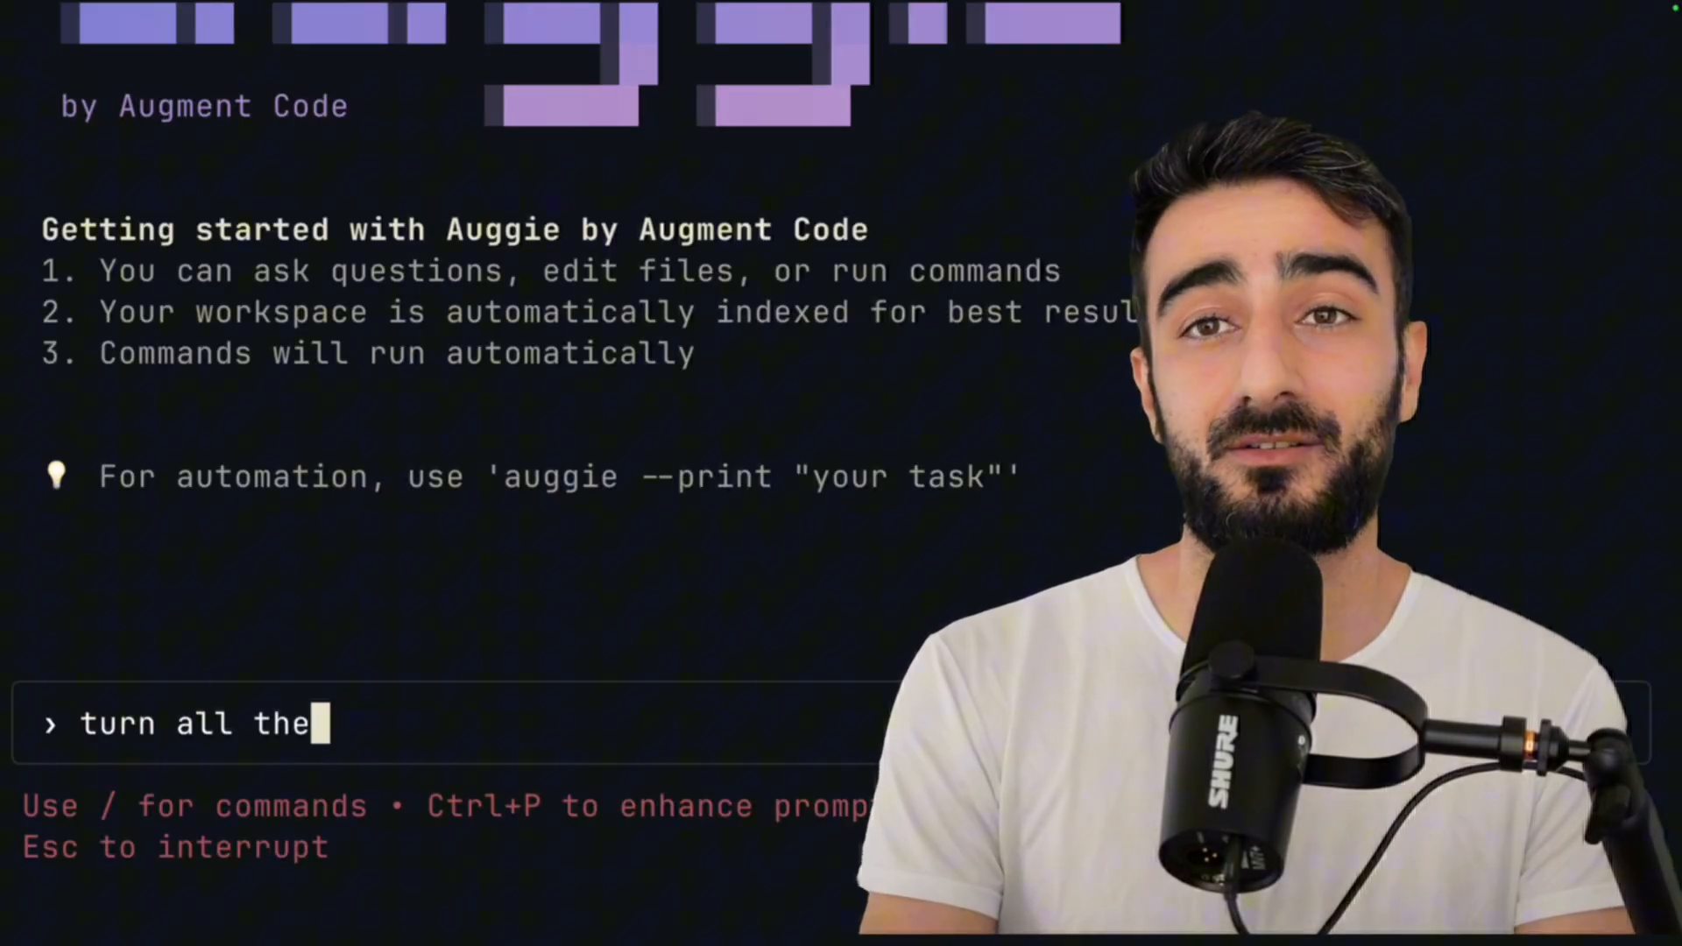
key("Enter")
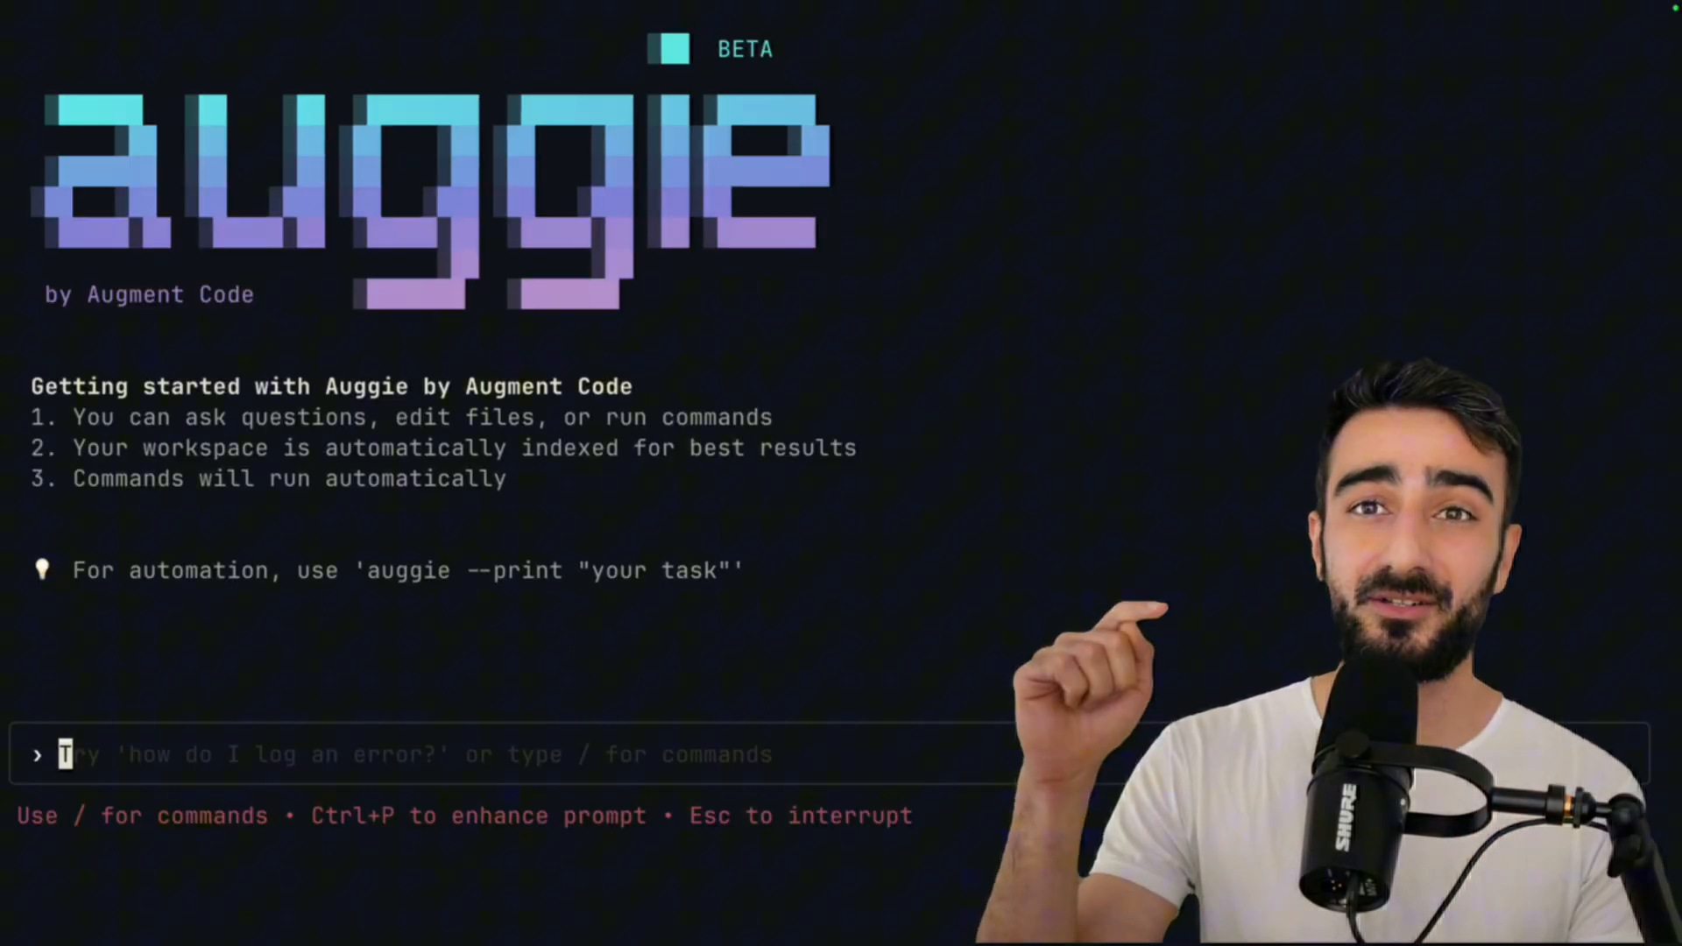
type("dfasdfa")
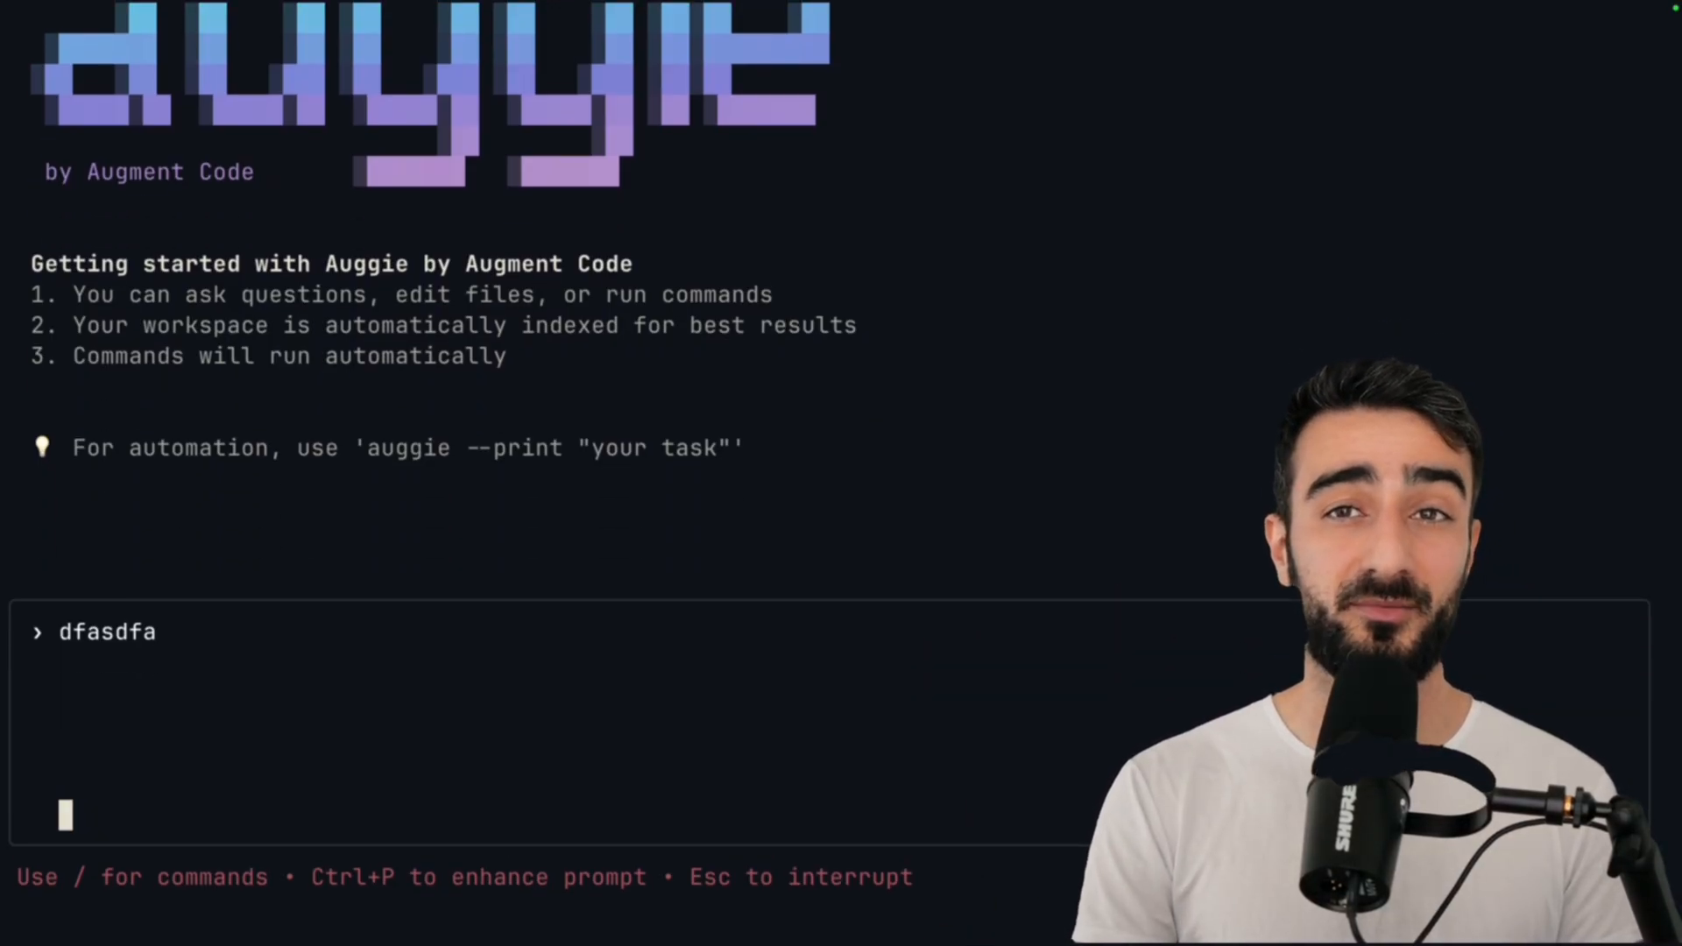
type("sadasdasda asd asd ada d asda")
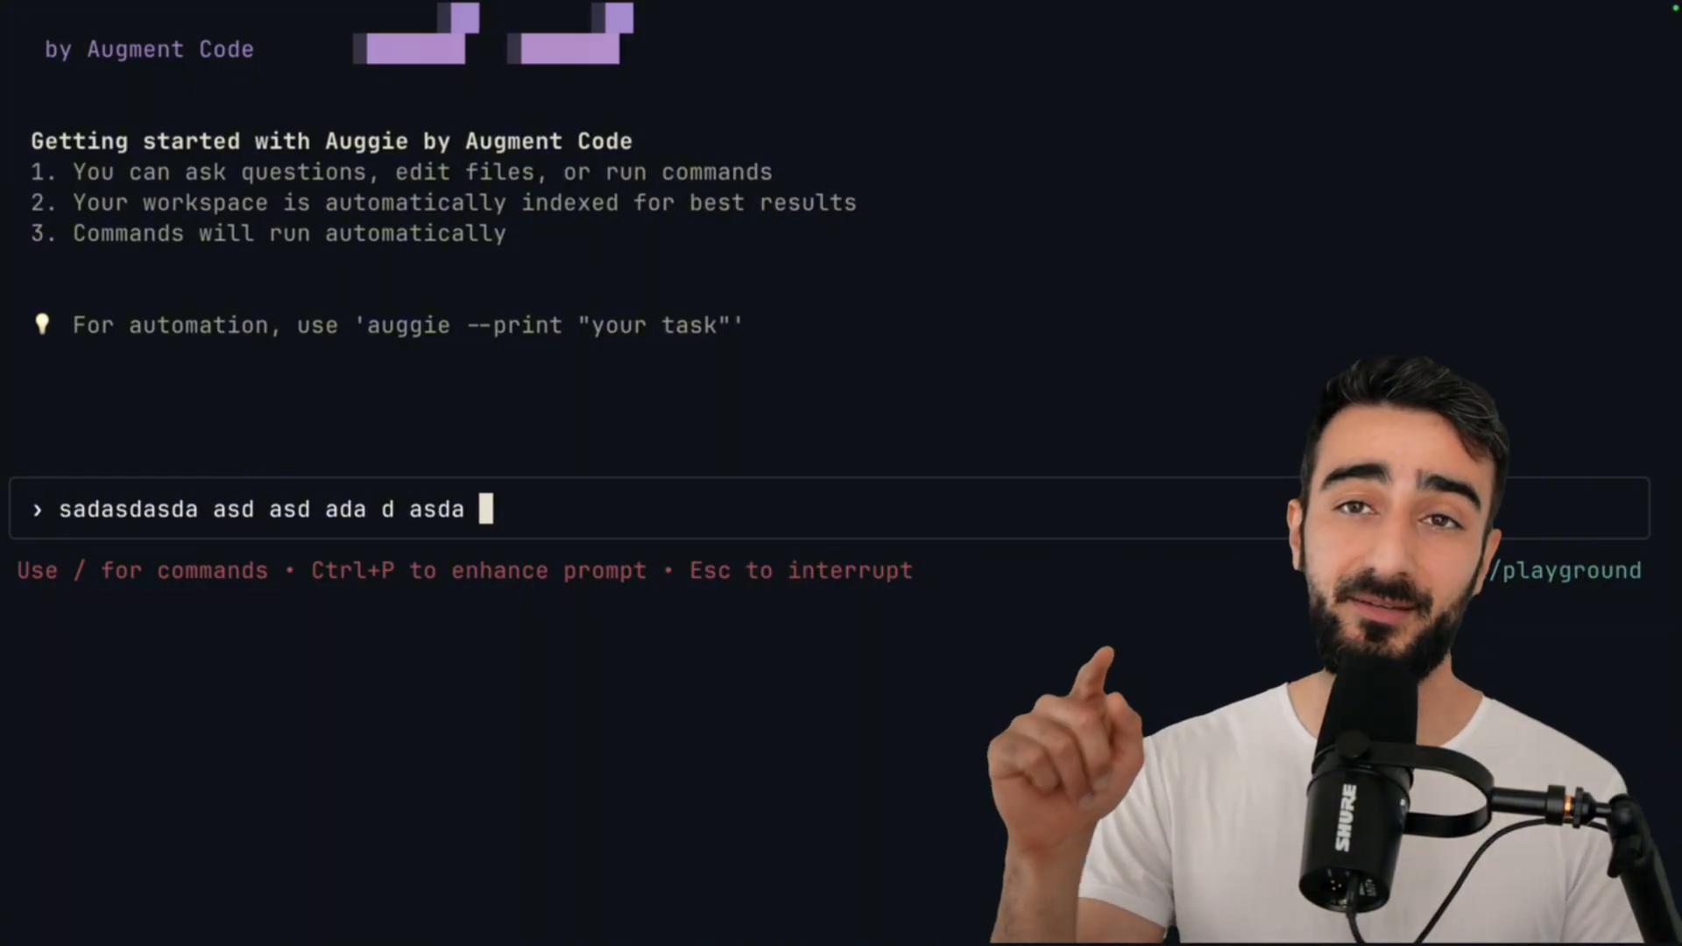
type("asodiaonasdnad  asdhad ahads")
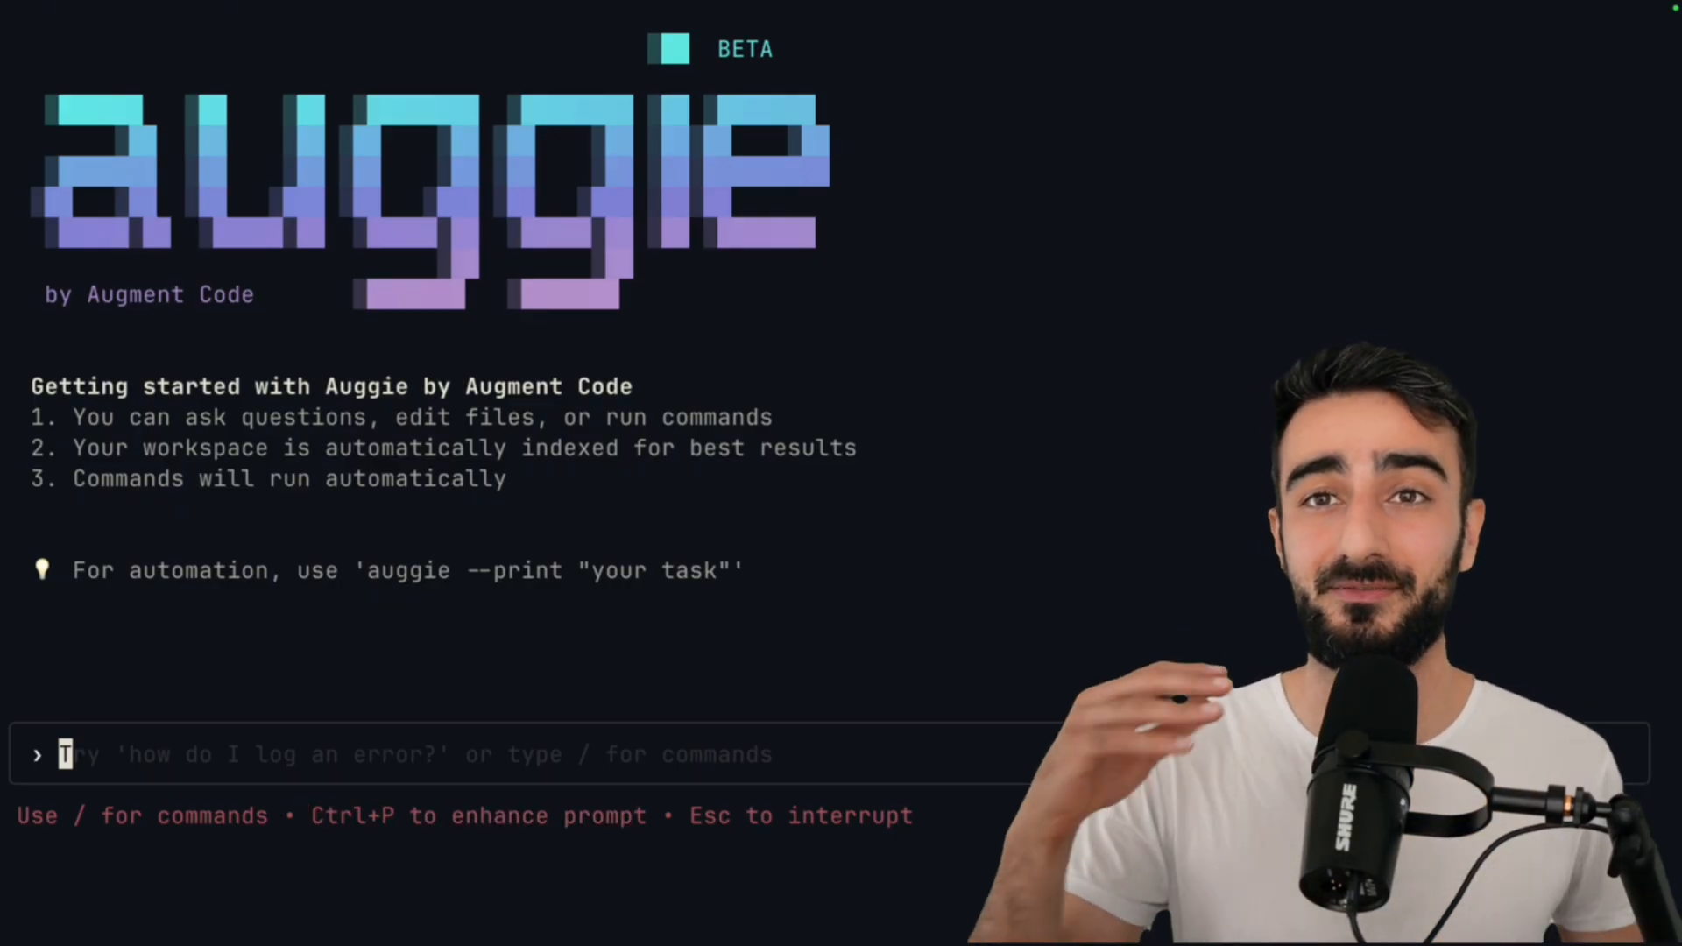
Step: Submit the request 'analyse the code for innefeciencies' to Auggie
type("analyse the code for innefeciencies")
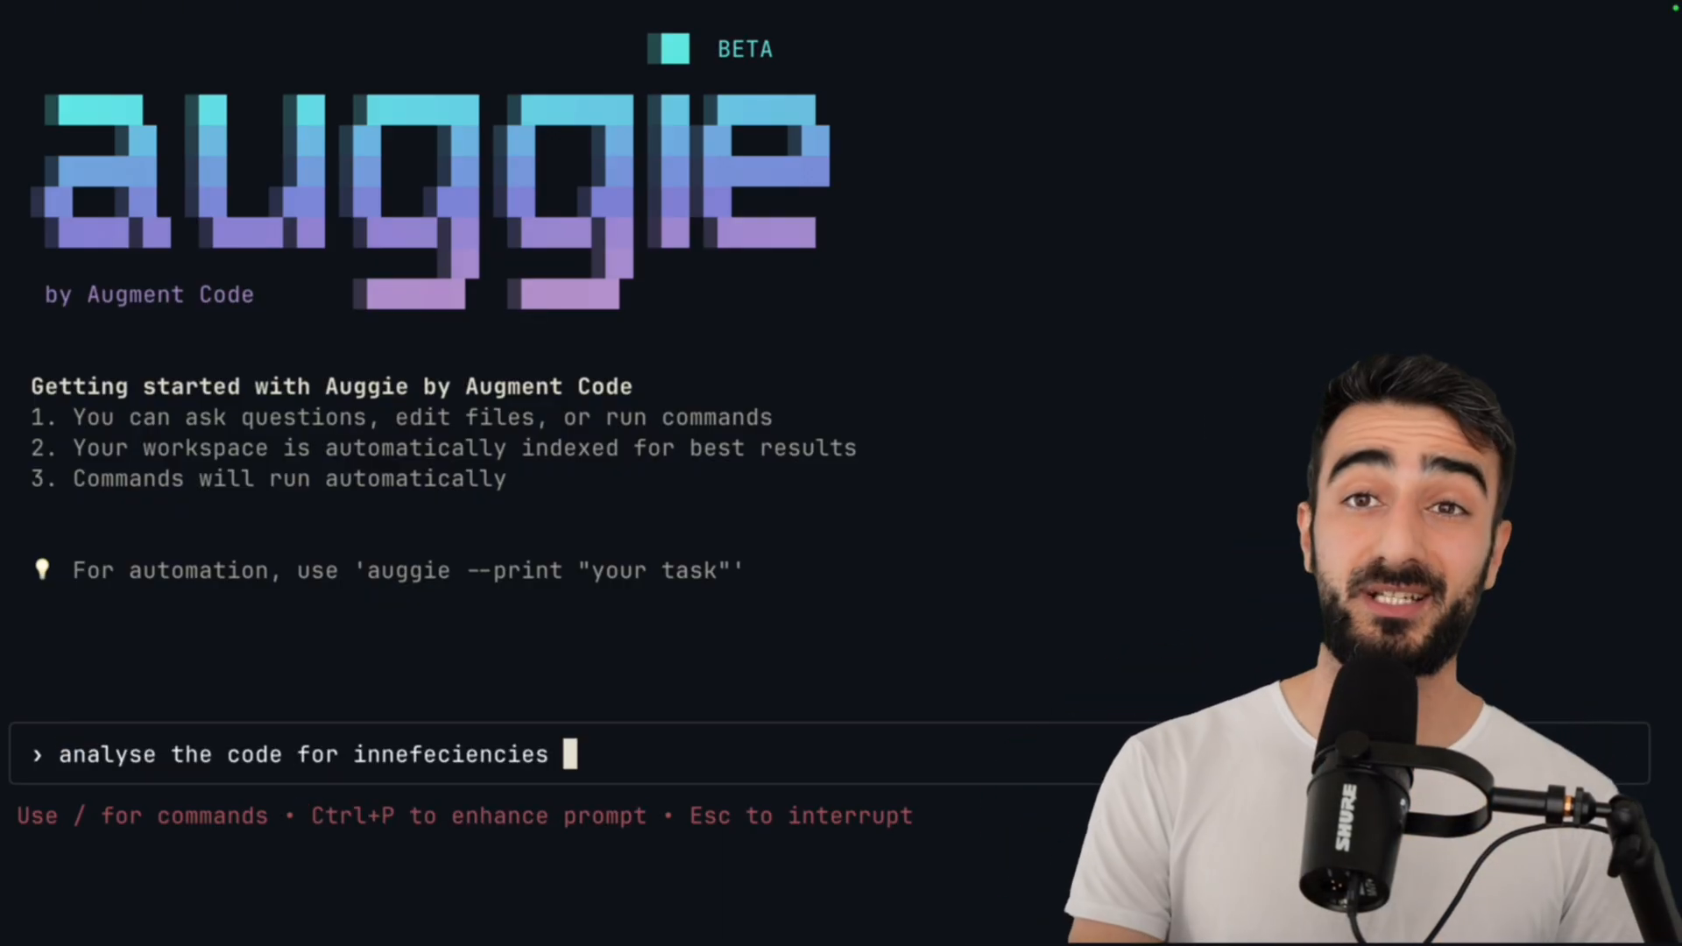
key("Ctrl+P")
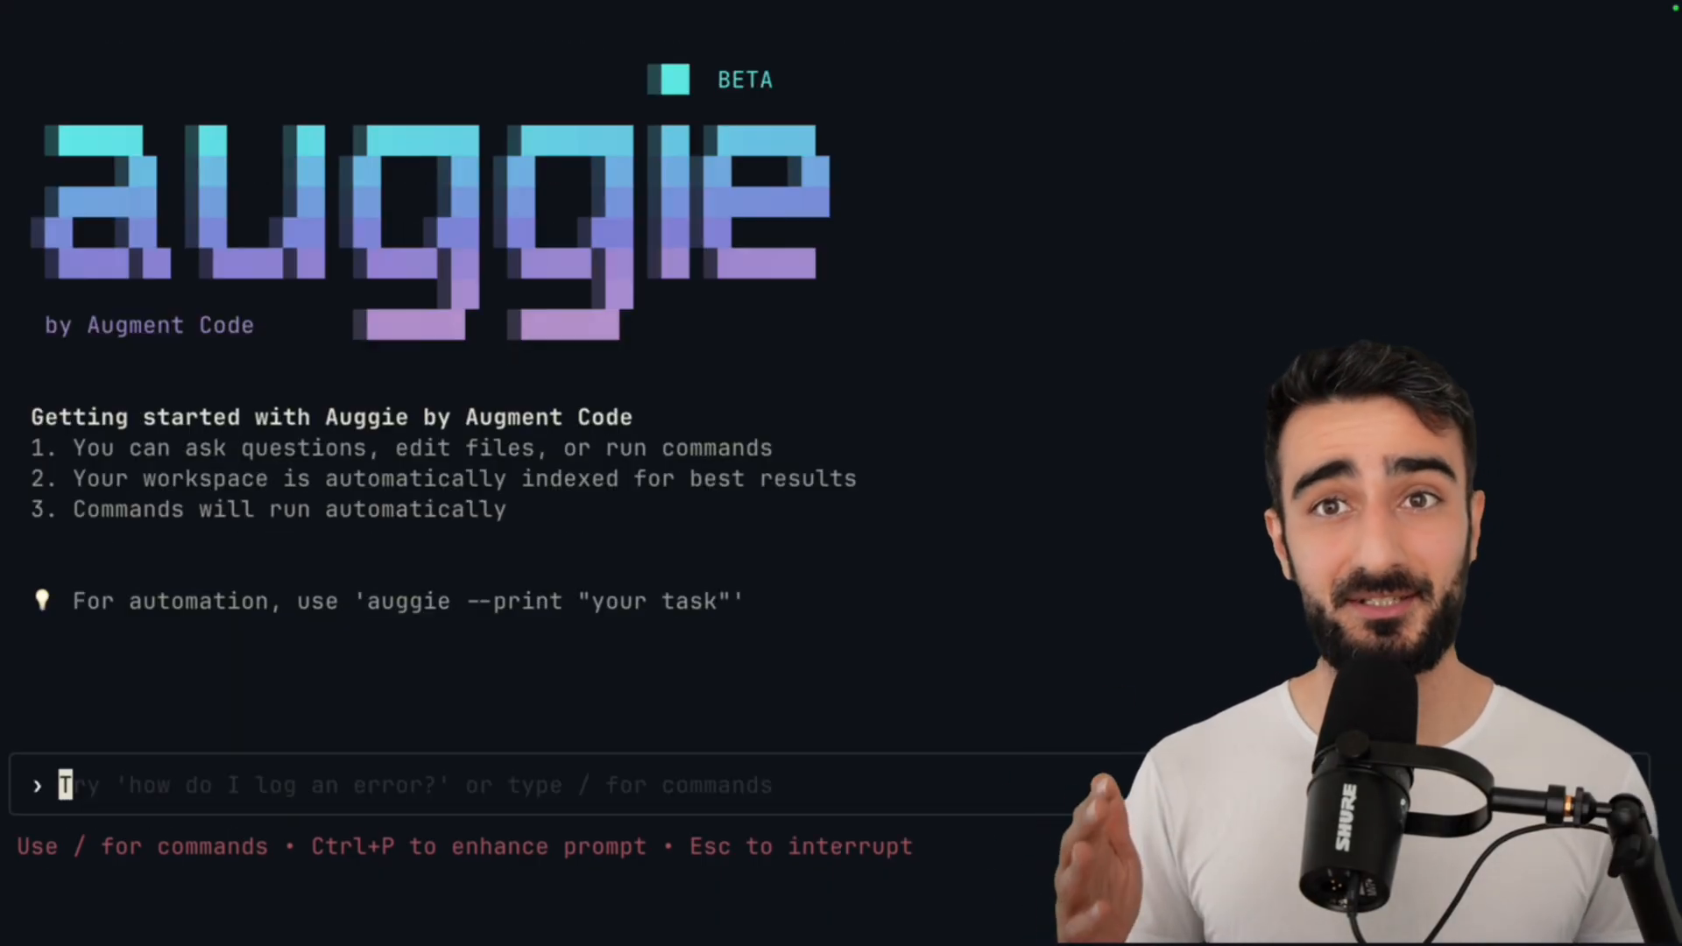
Step: Run /task to bring up Auggie's task manager
type("/task")
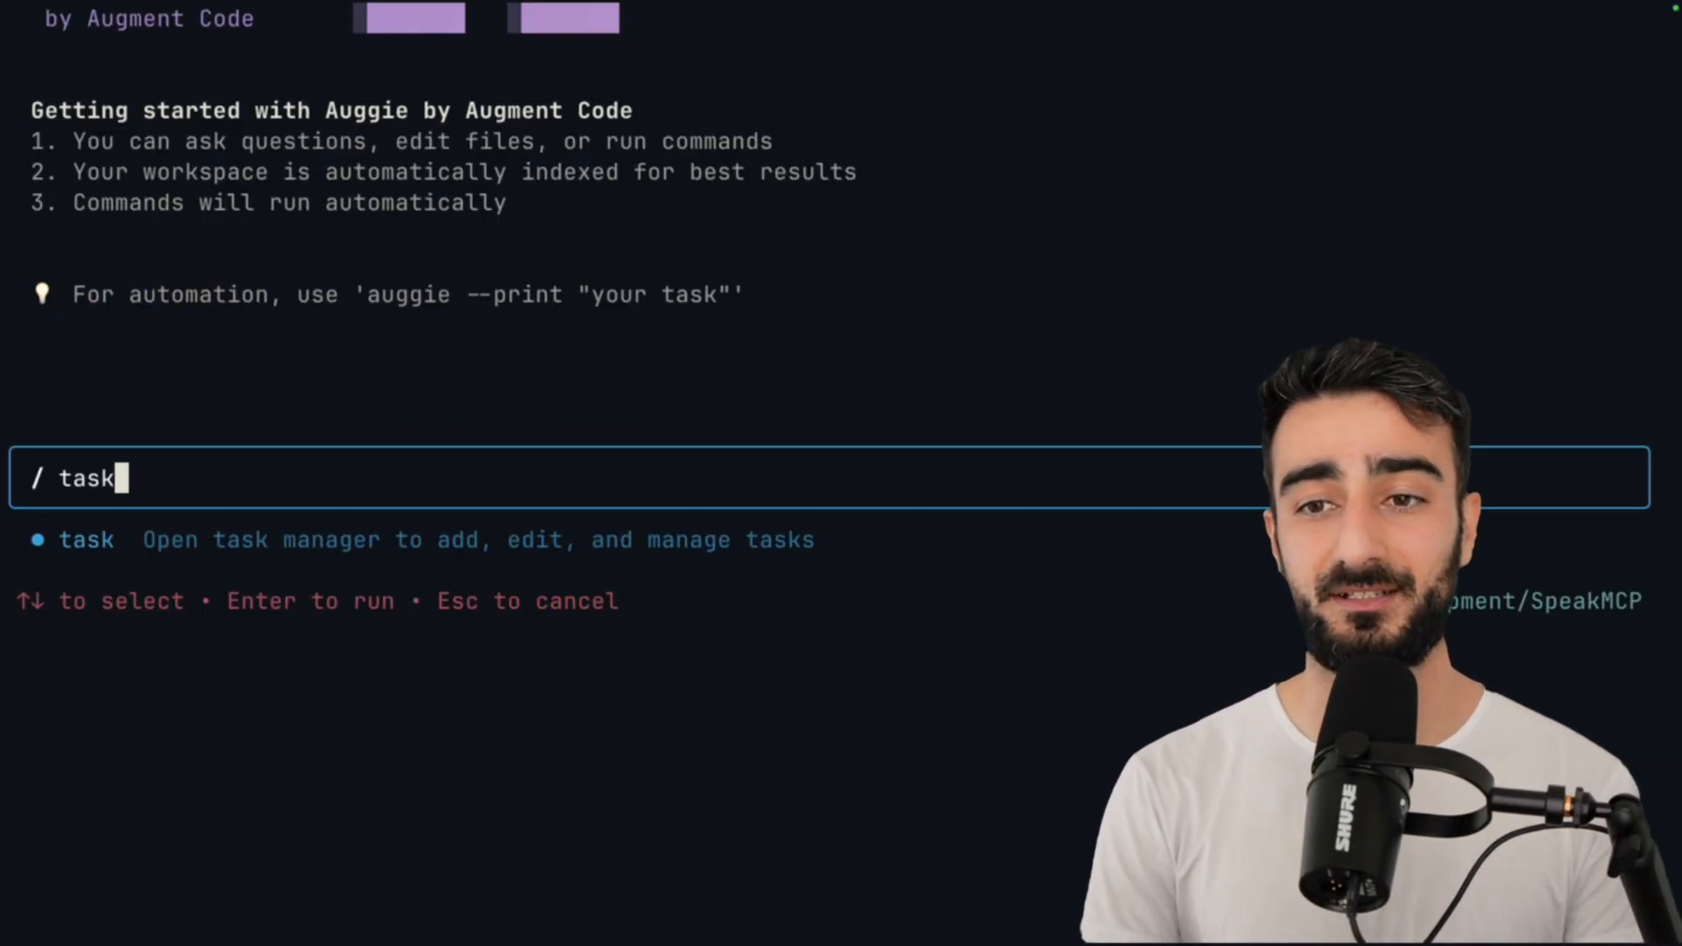
key("Enter")
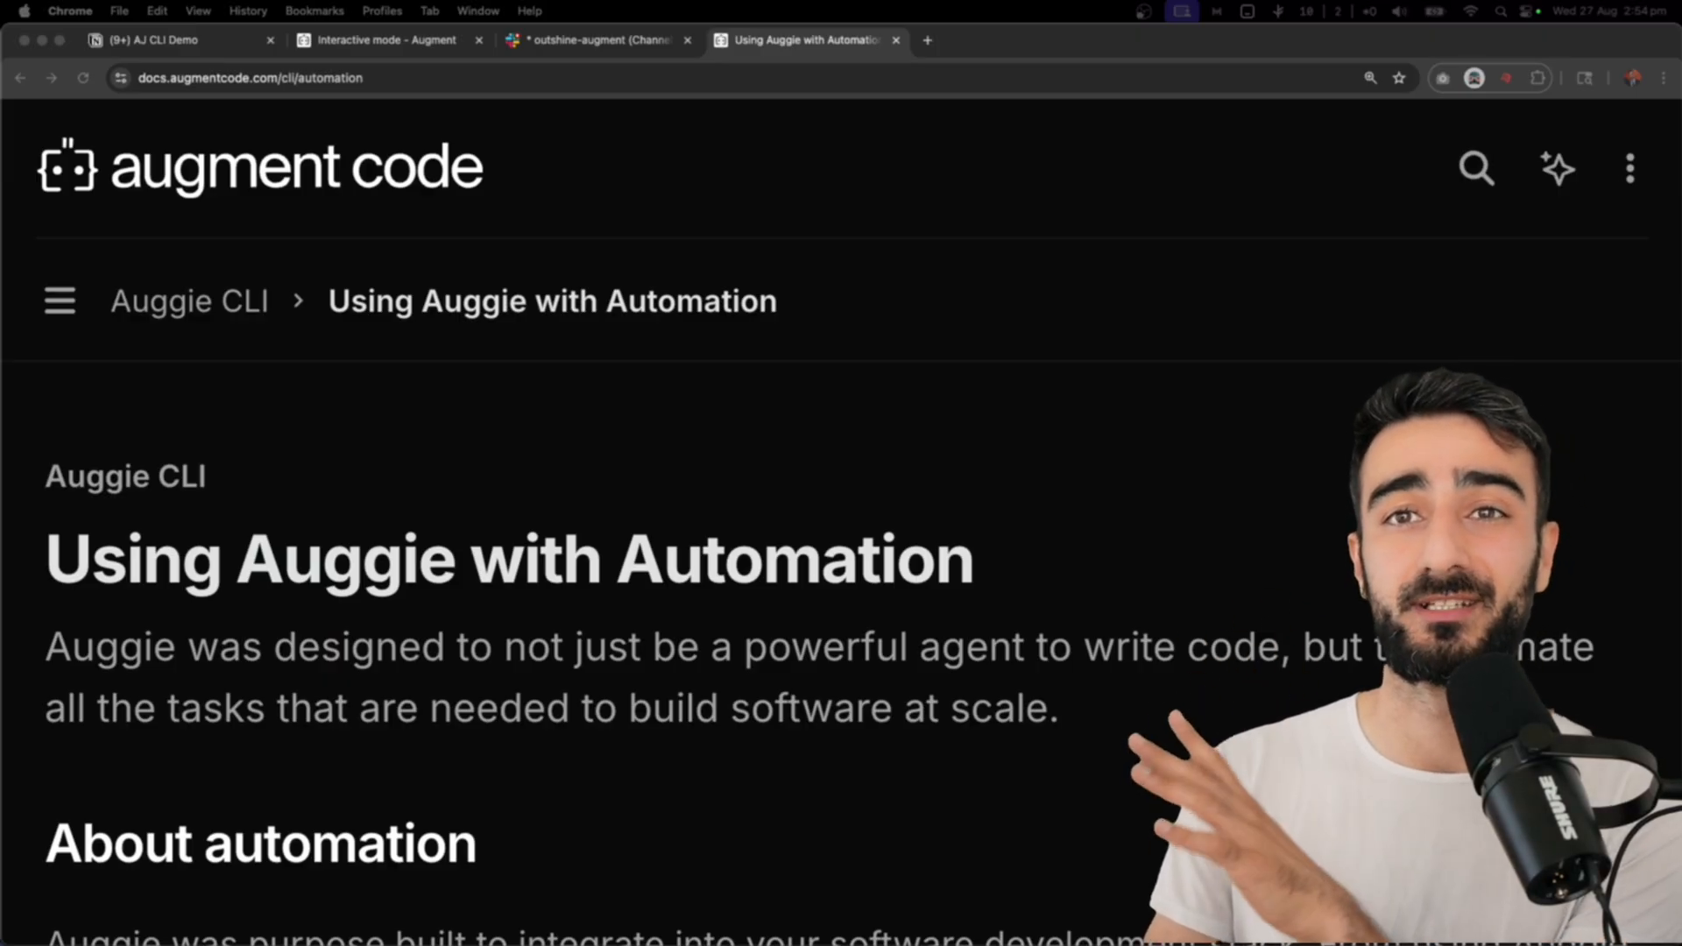
Step: Read the Automation docs down to Ready to use workflows and highlight /github-workflow
scroll("down", 3)
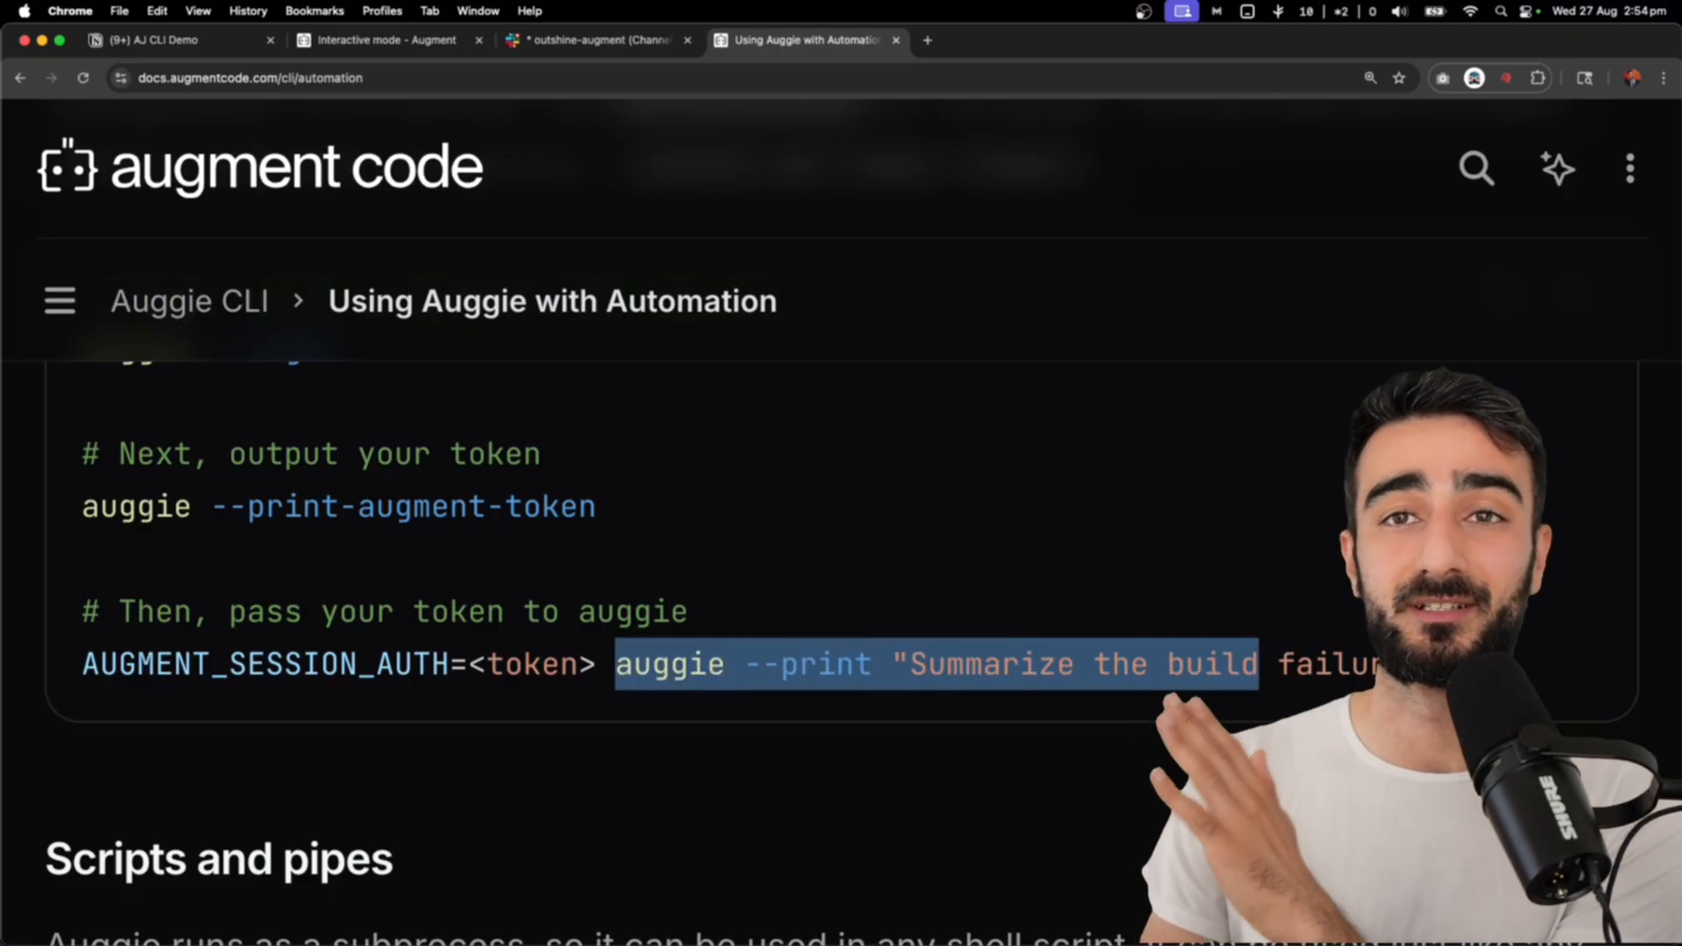
scroll("down", 3)
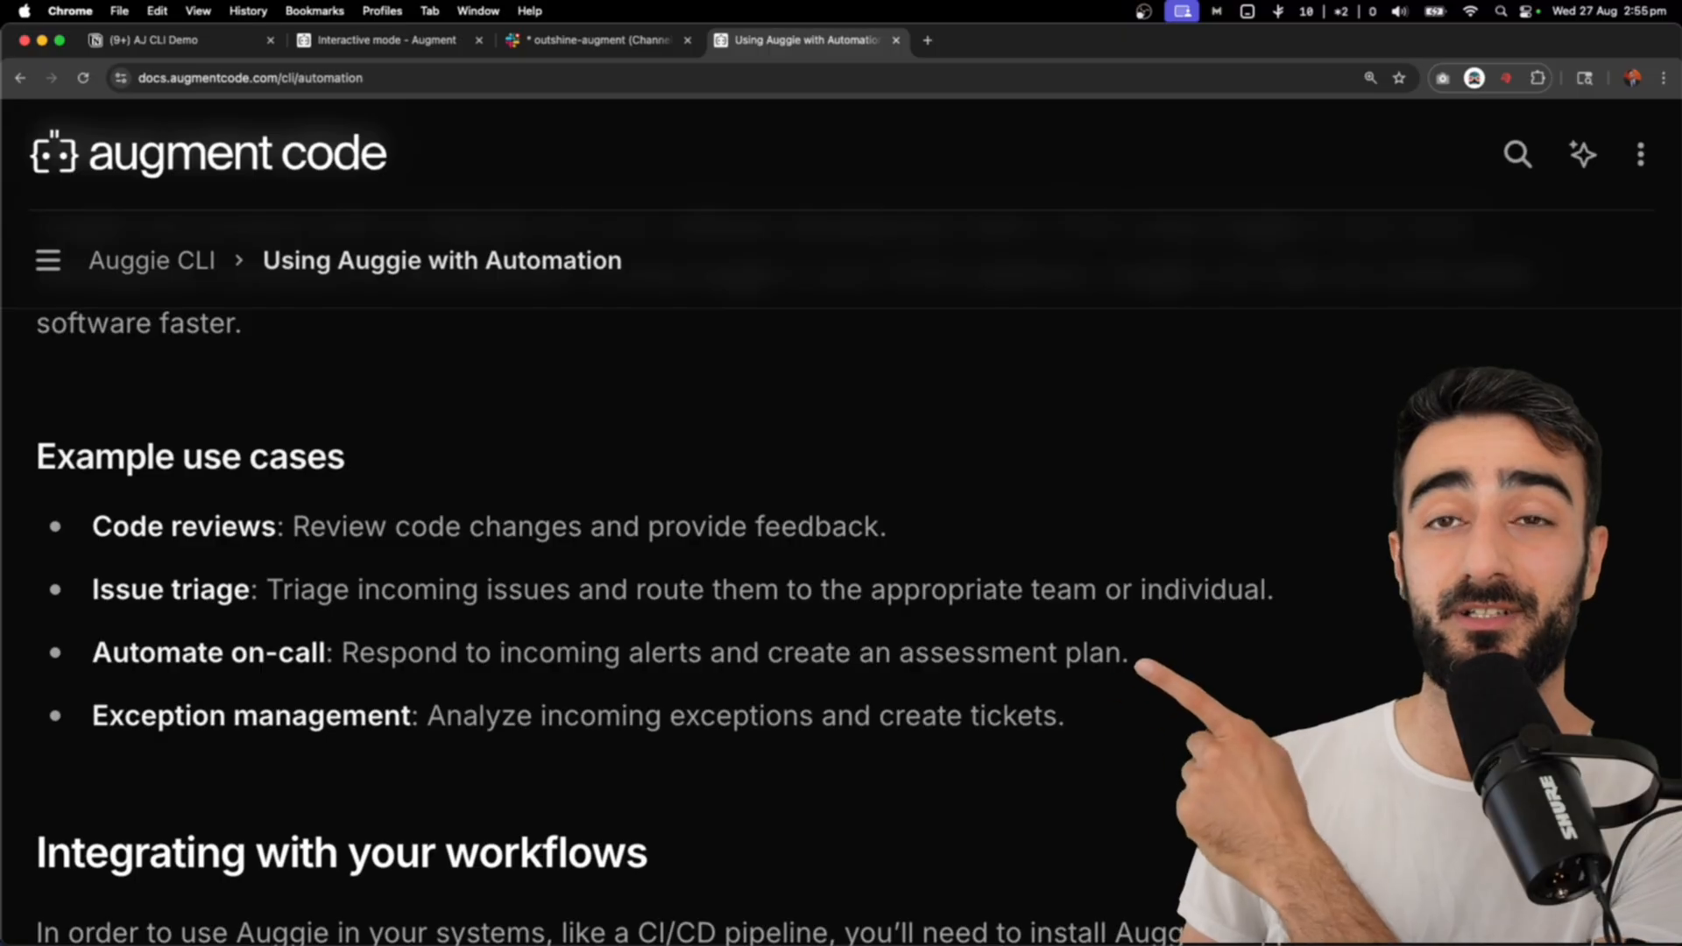
scroll("down", 3)
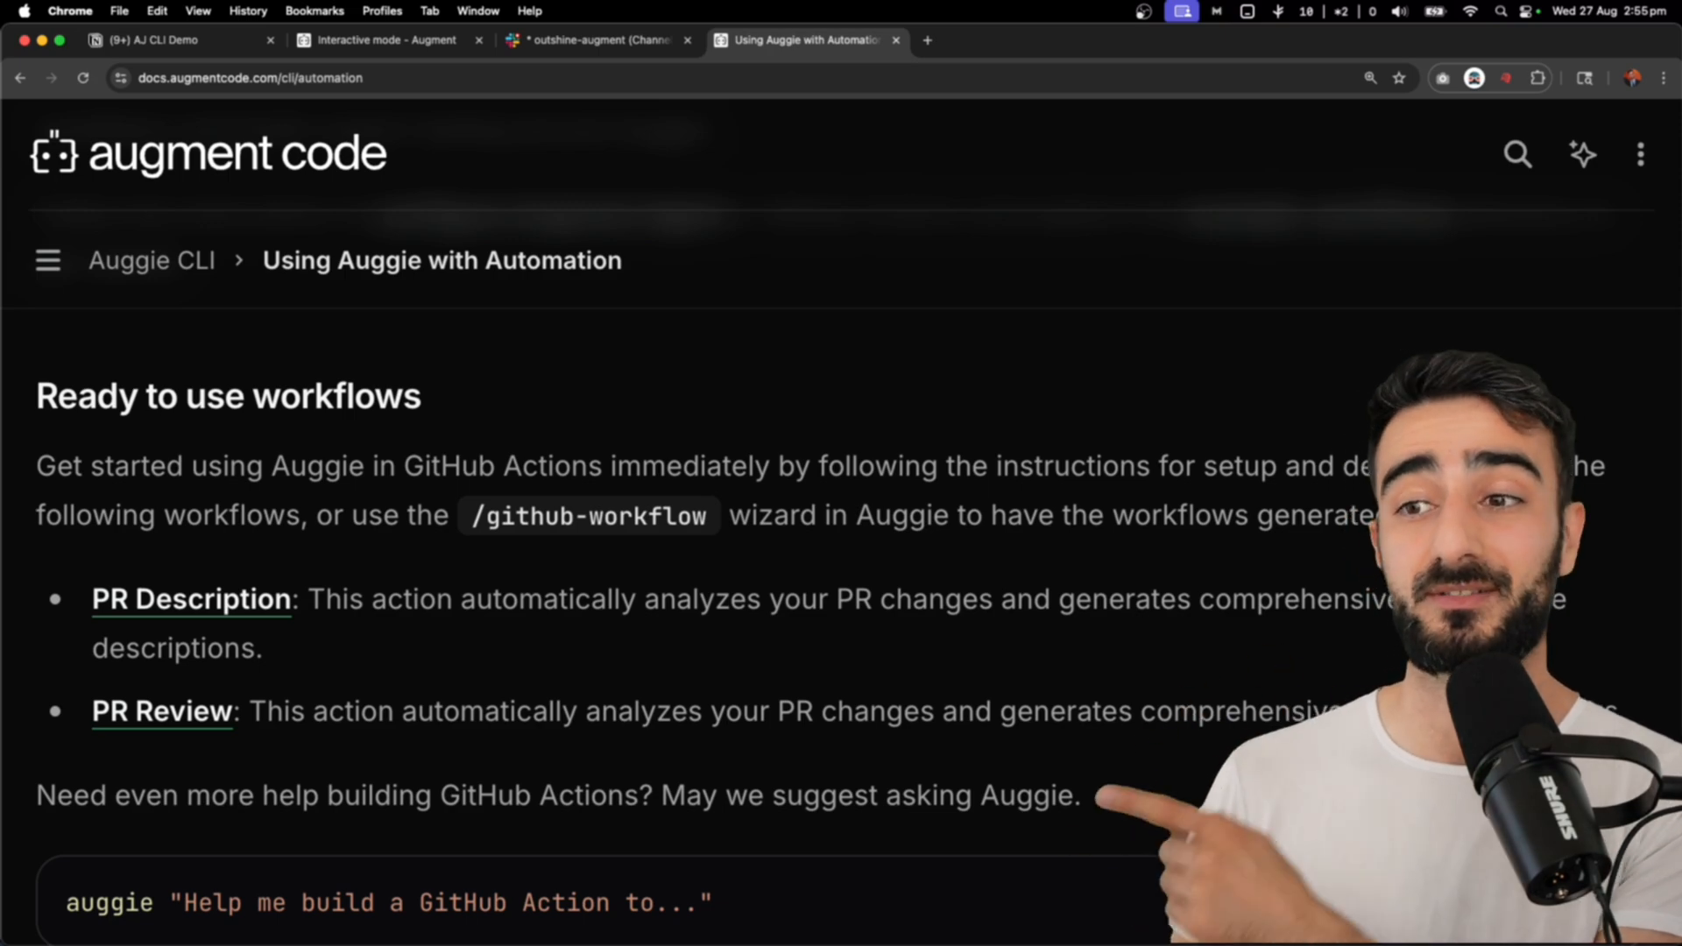
double_click(589, 515)
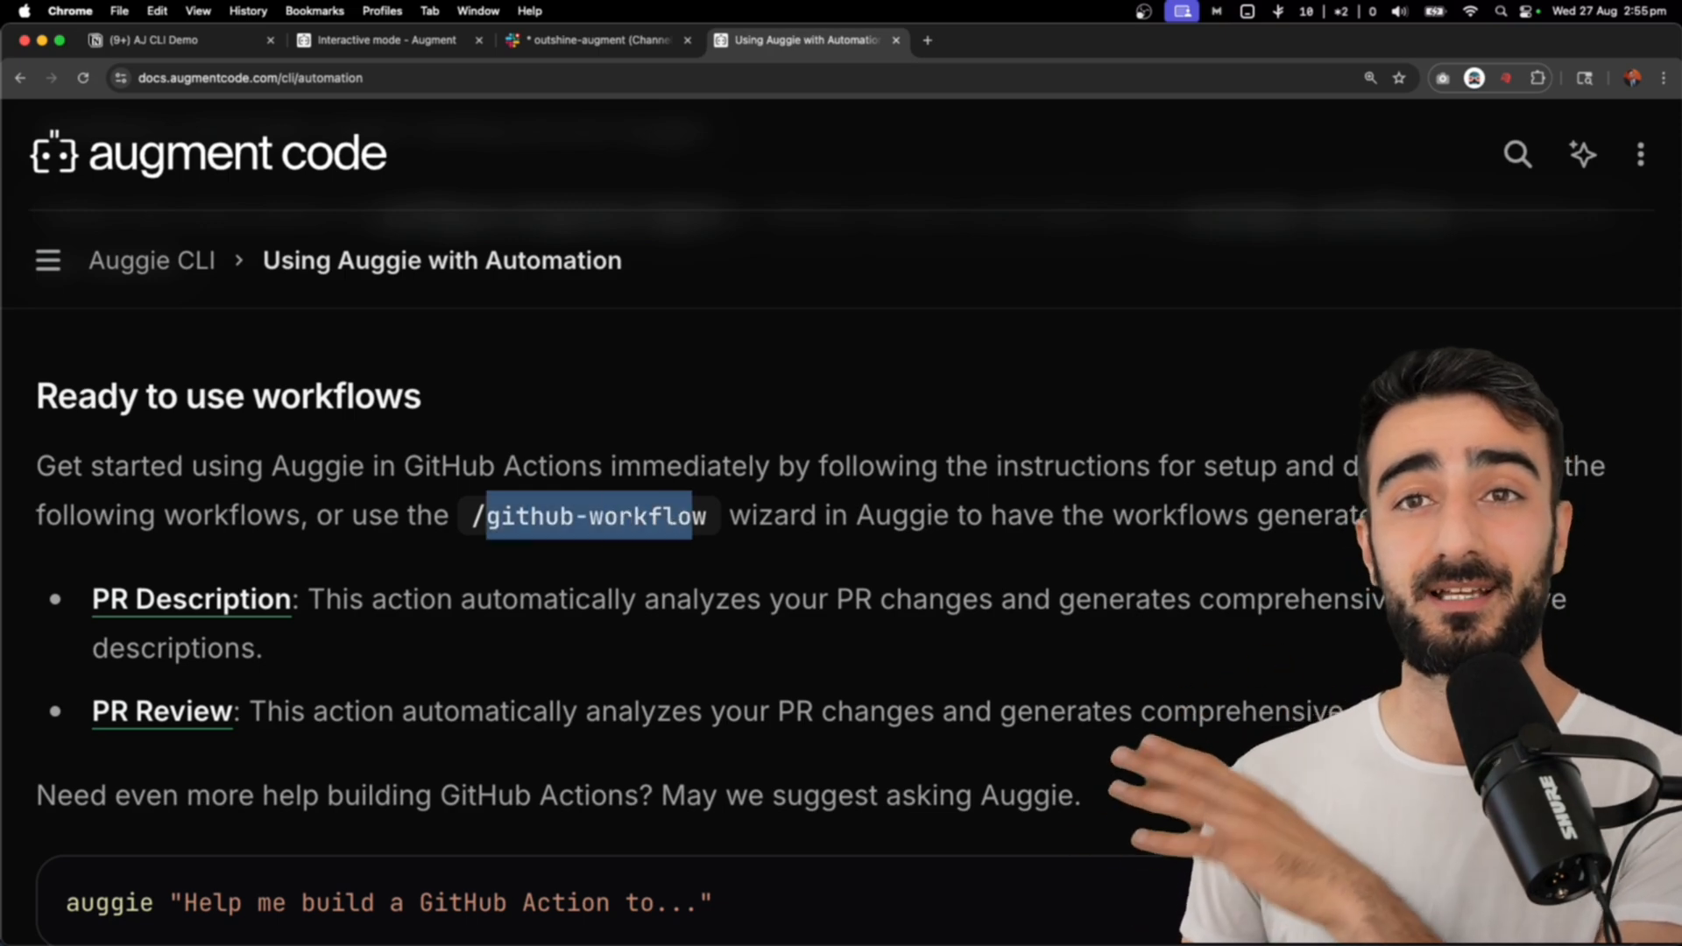
scroll("down", 3)
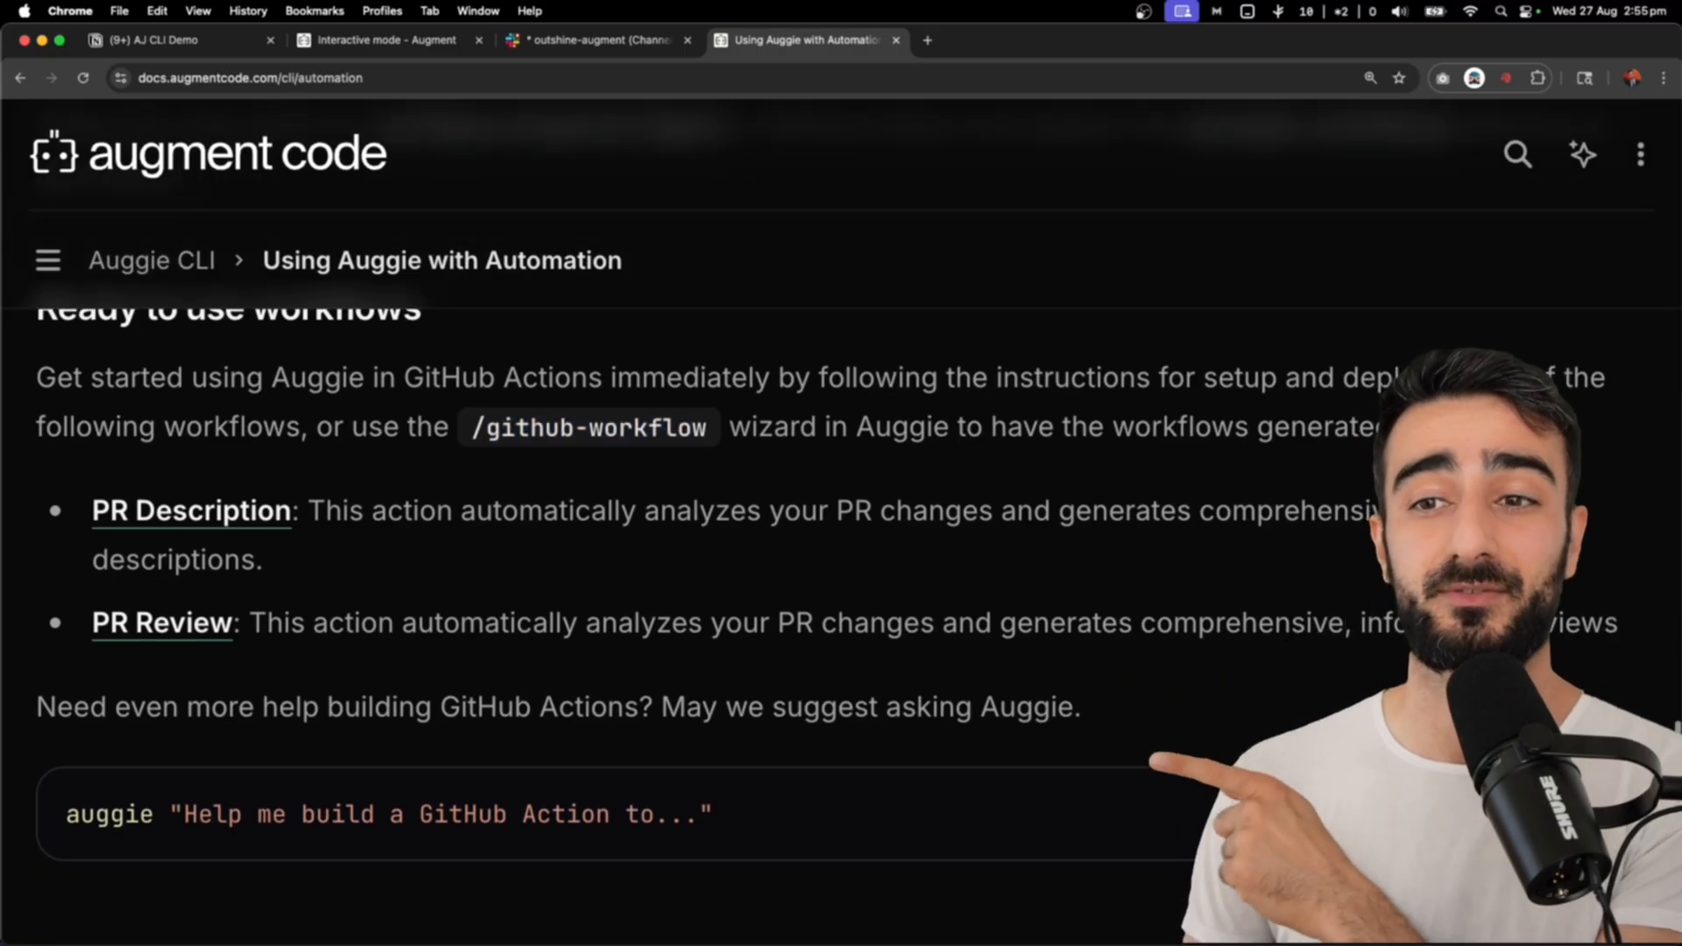